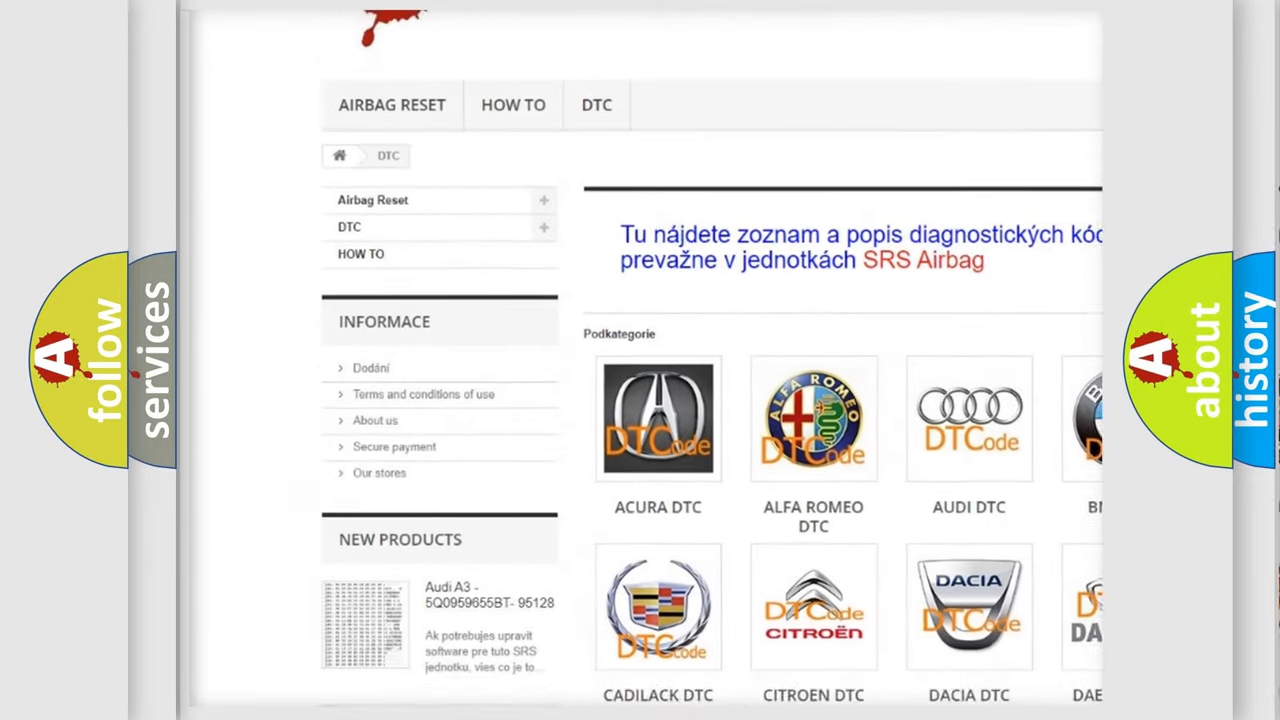
{"action": "scroll", "scroll_direction": "down", "scroll_amount": 3}
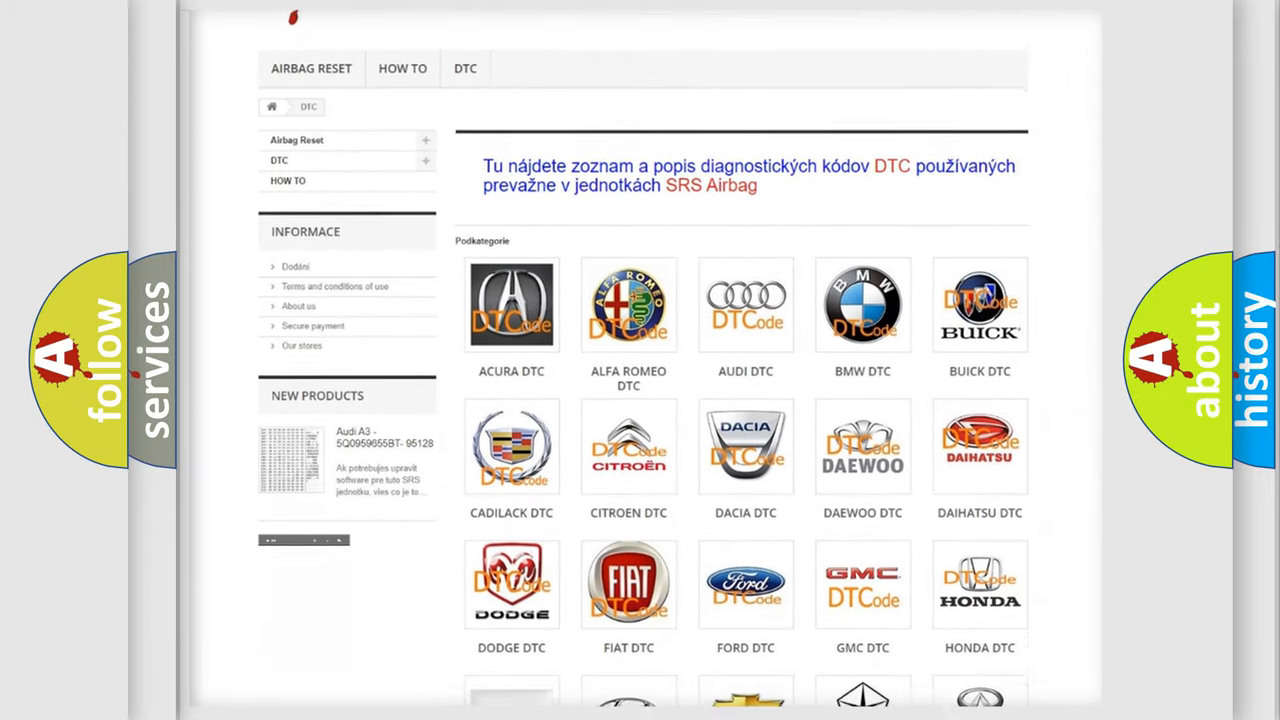
{"action": "scroll", "scroll_direction": "down", "scroll_amount": 3}
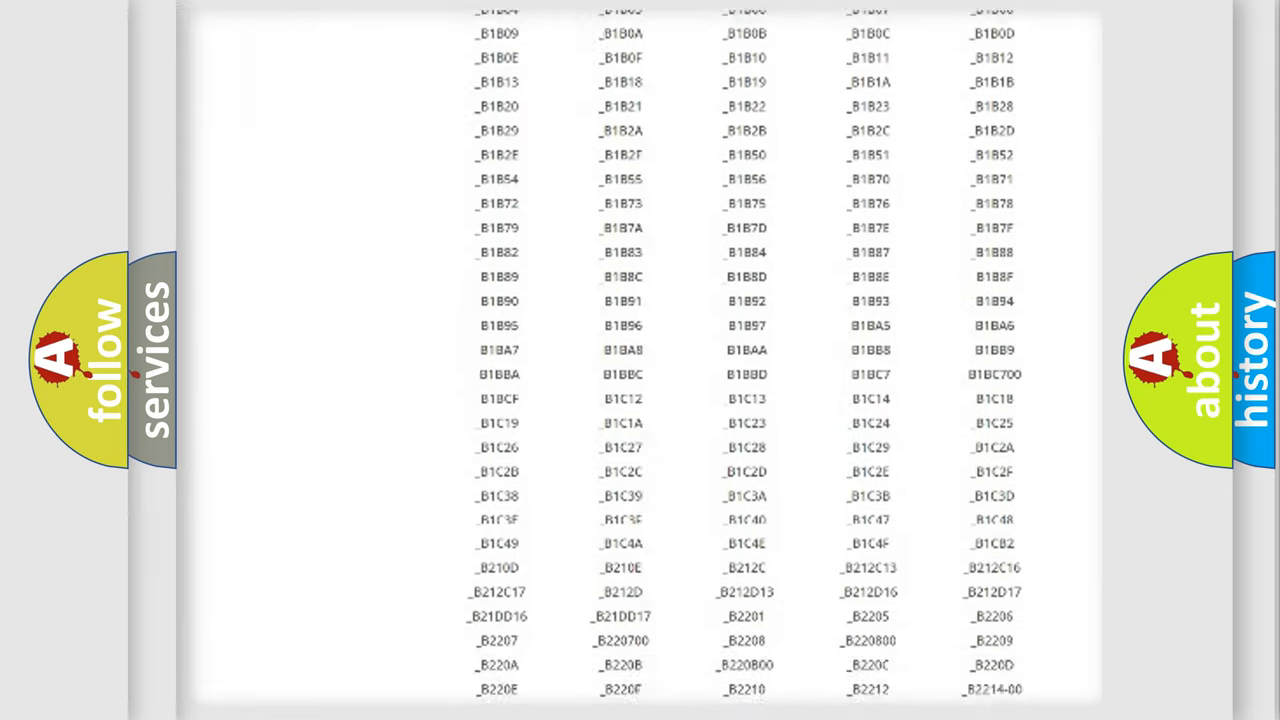
{"action": "scroll", "scroll_direction": "down", "scroll_amount": 3}
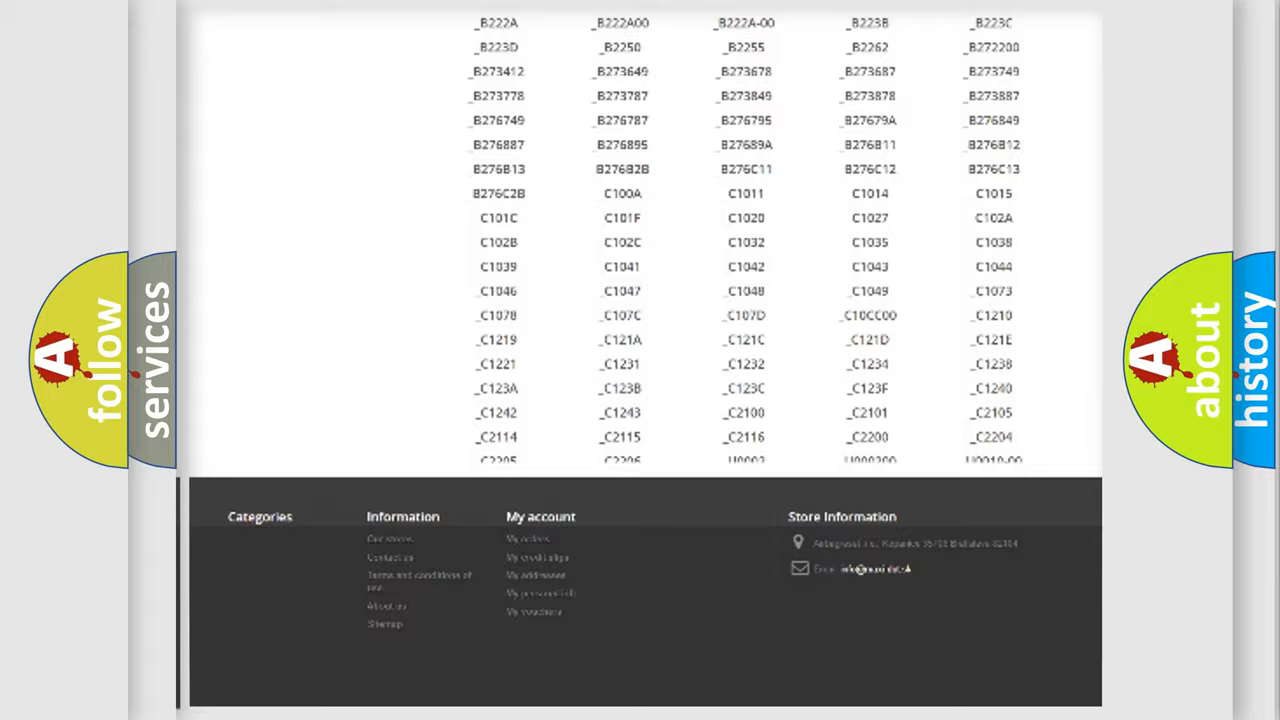
{"action": "scroll", "scroll_direction": "up", "scroll_amount": 3}
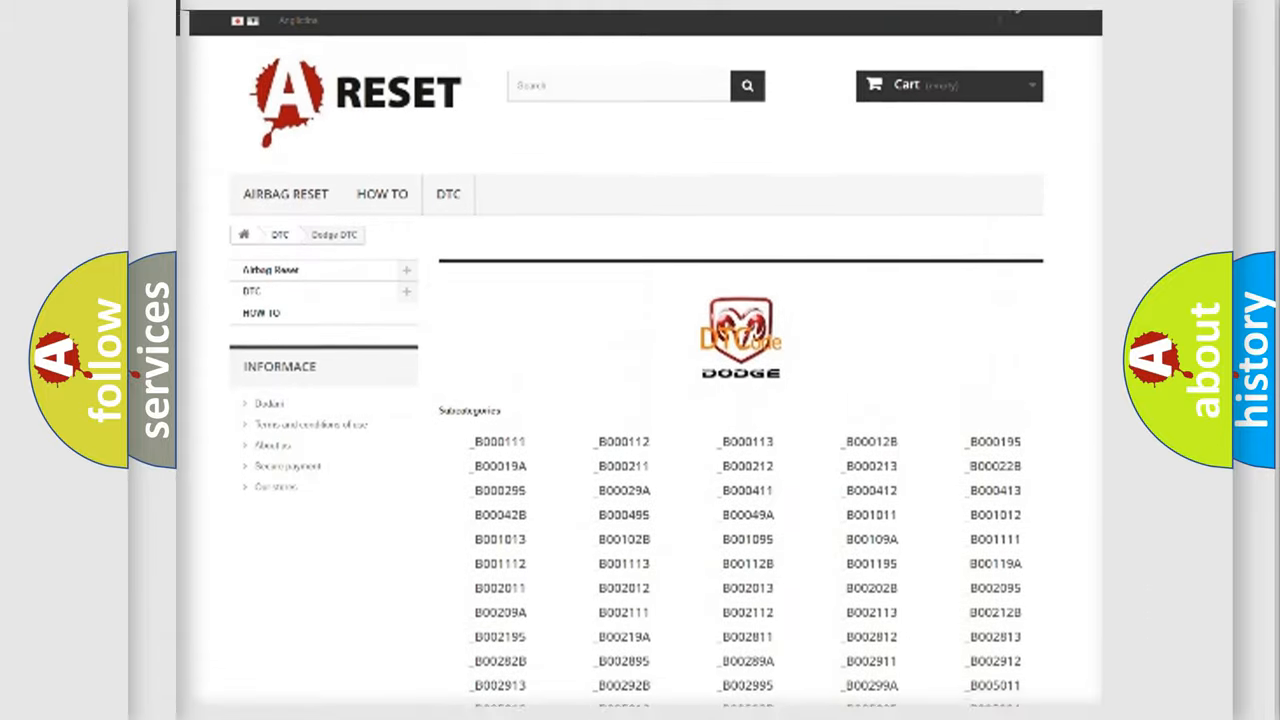